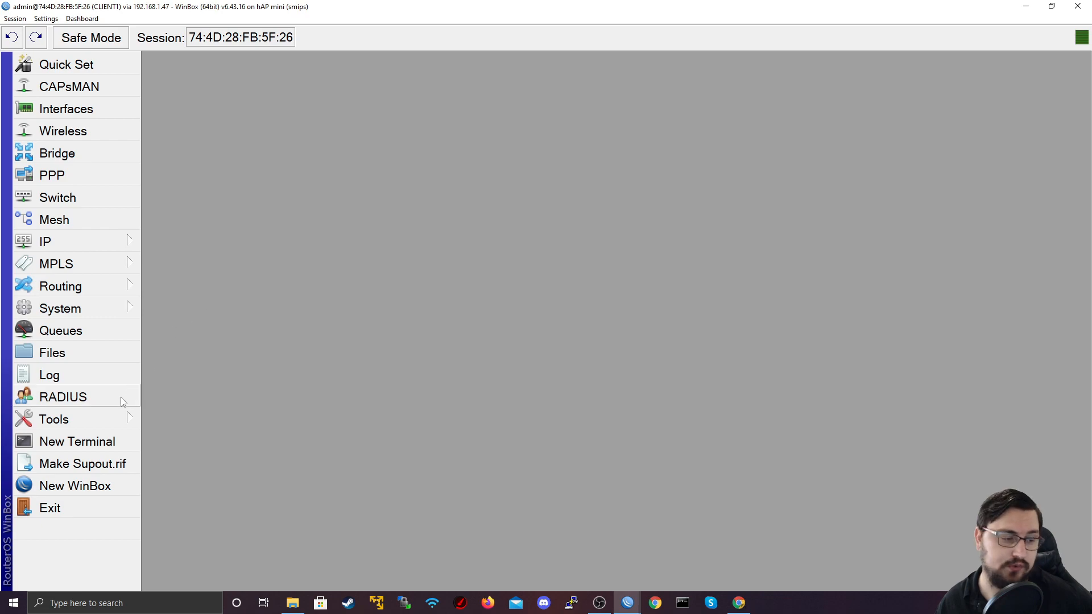
Step: Open Wireless Tables from the left menu, listing the wlan1 interface
click(53, 419)
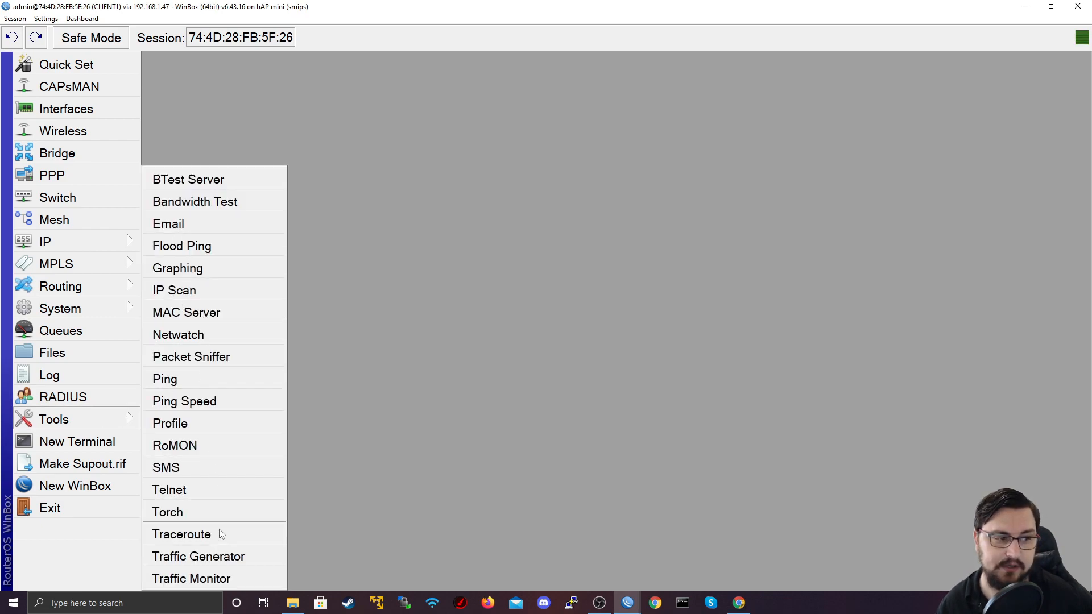
mouse_move(65, 108)
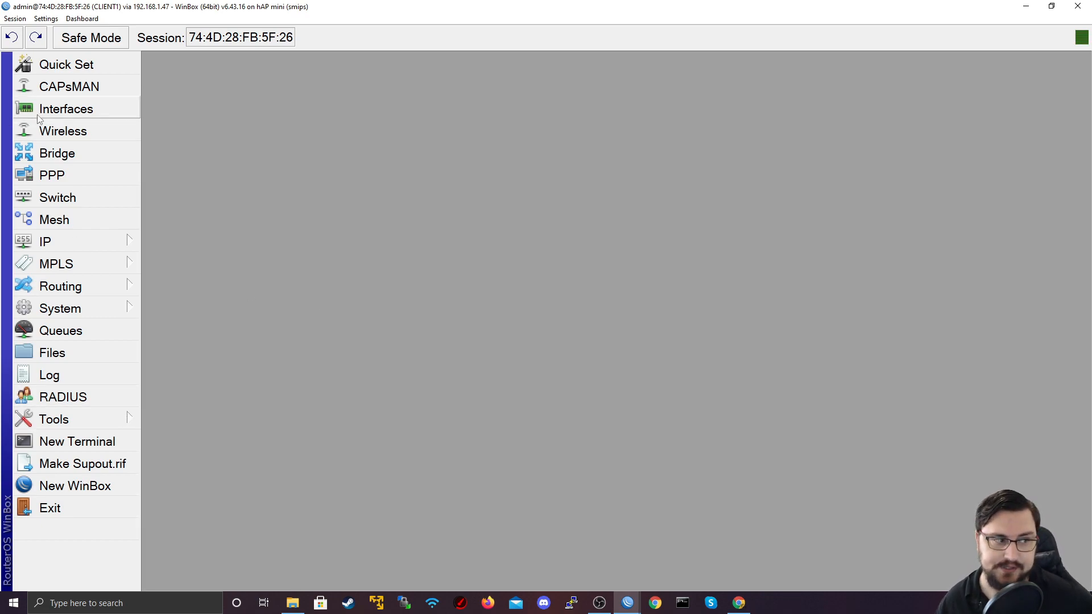
click(62, 131)
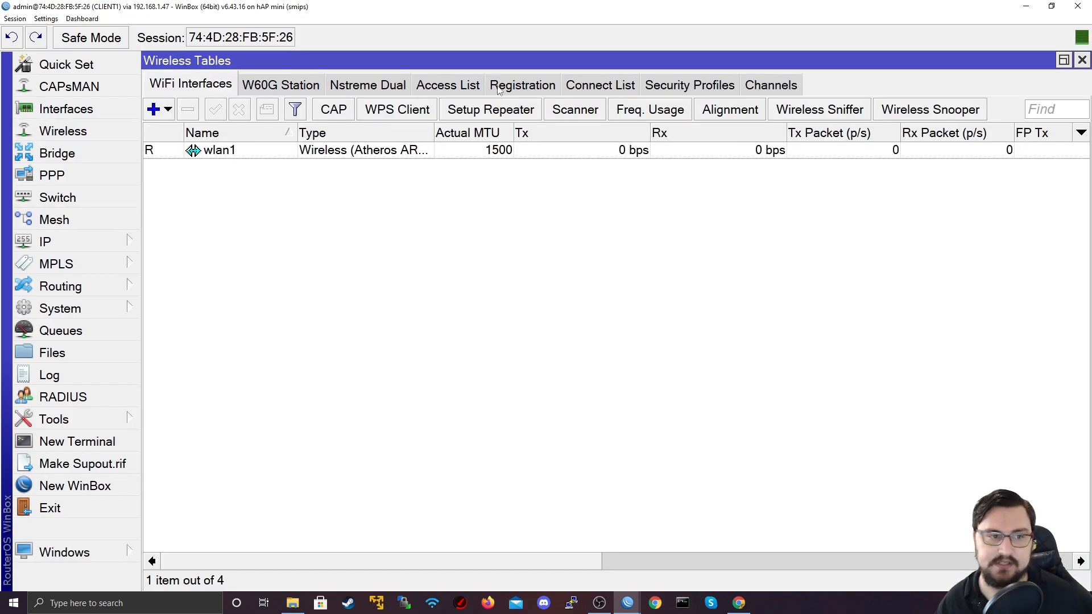
Step: Show the Registration table with the TNB access point registered on wlan1
click(522, 85)
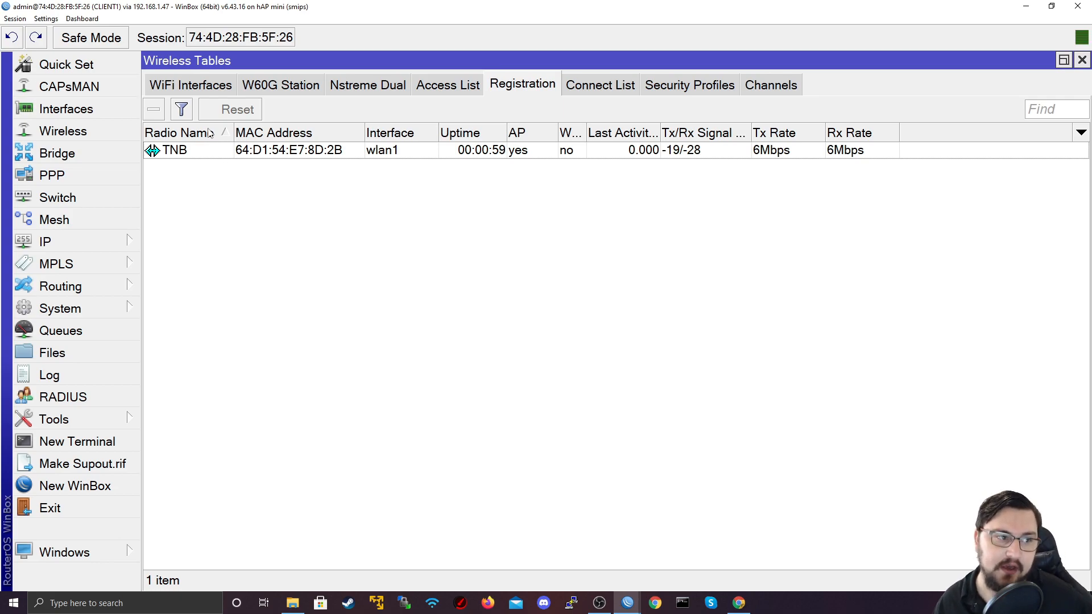
mouse_move(252, 183)
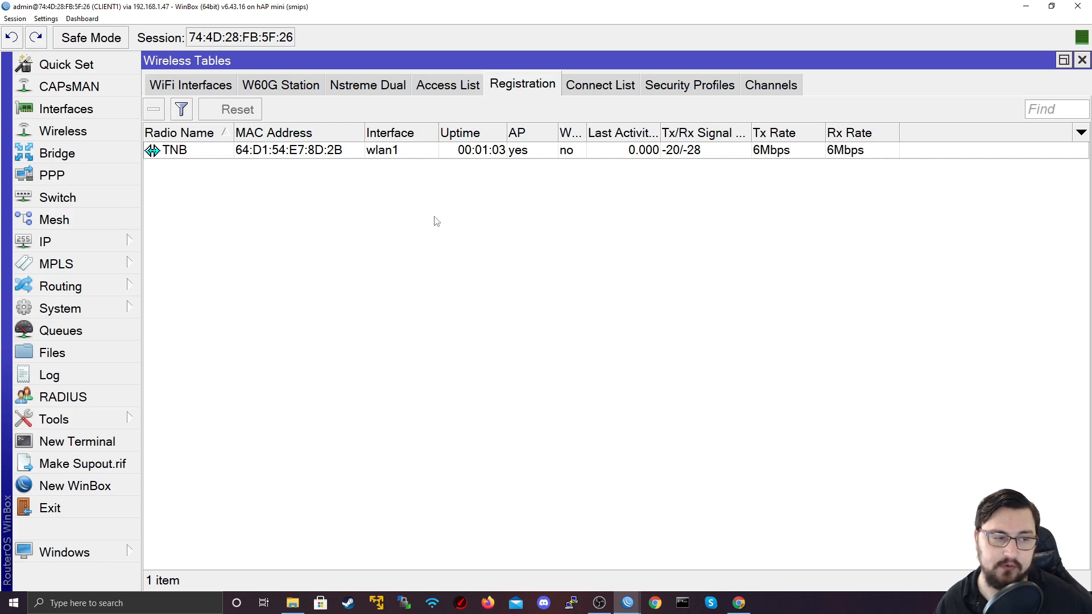
mouse_move(357, 183)
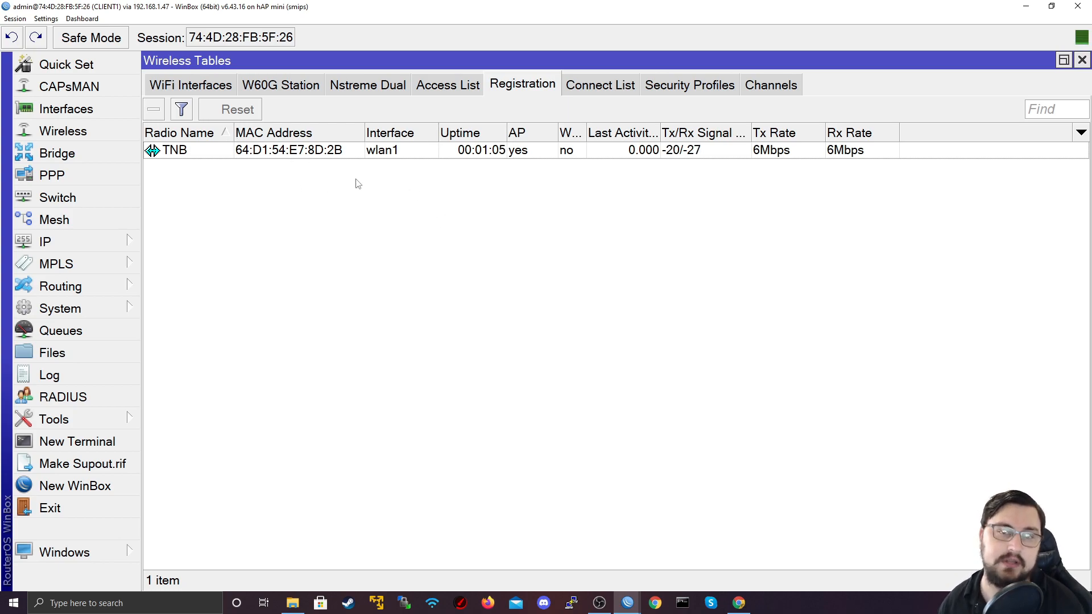
mouse_move(230, 172)
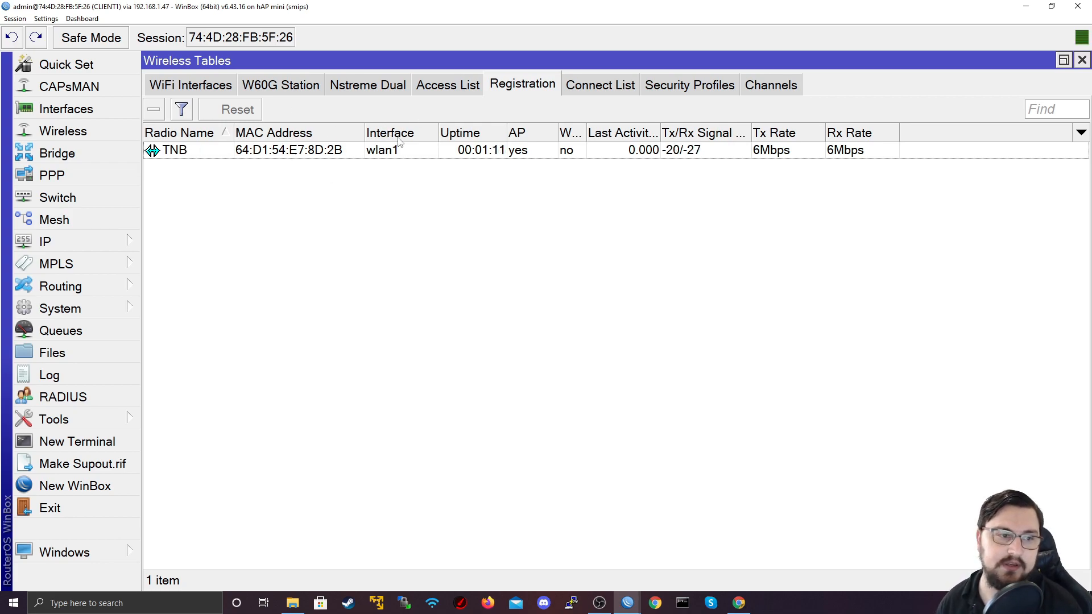
mouse_move(379, 159)
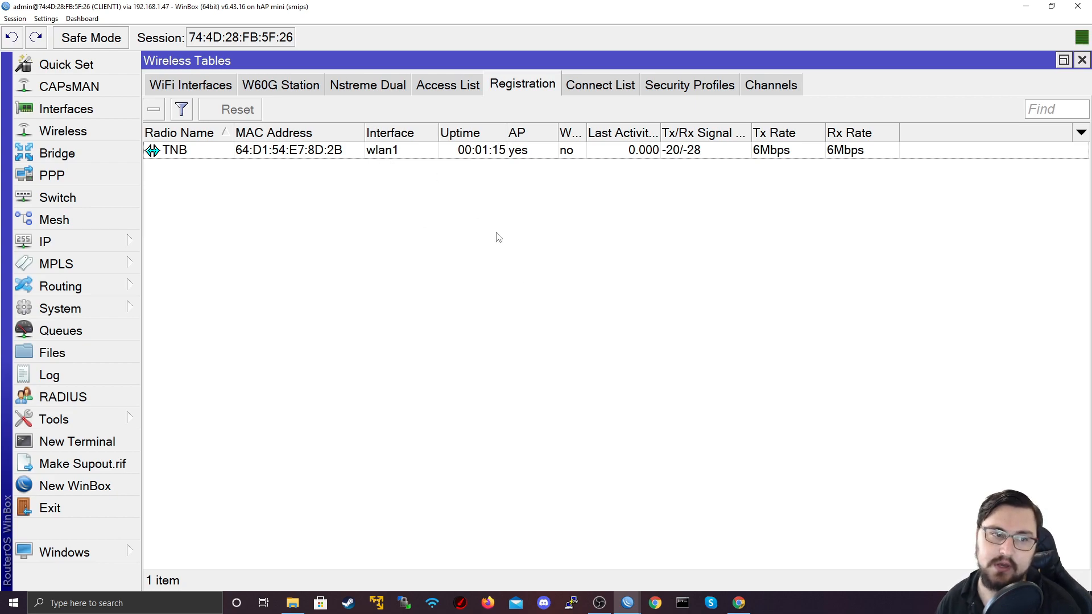
mouse_move(959, 193)
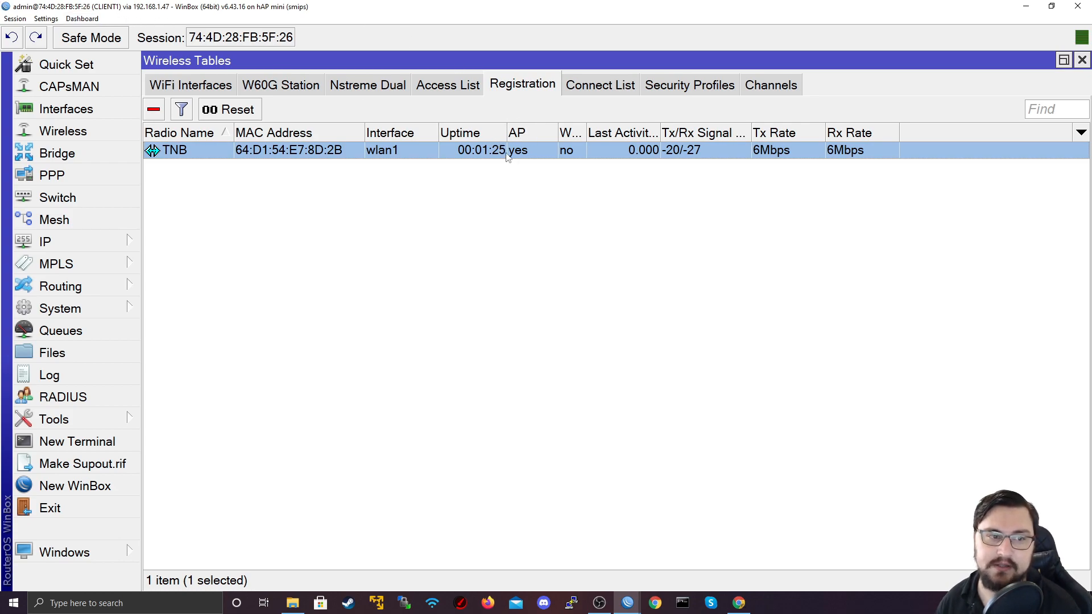
mouse_move(598, 185)
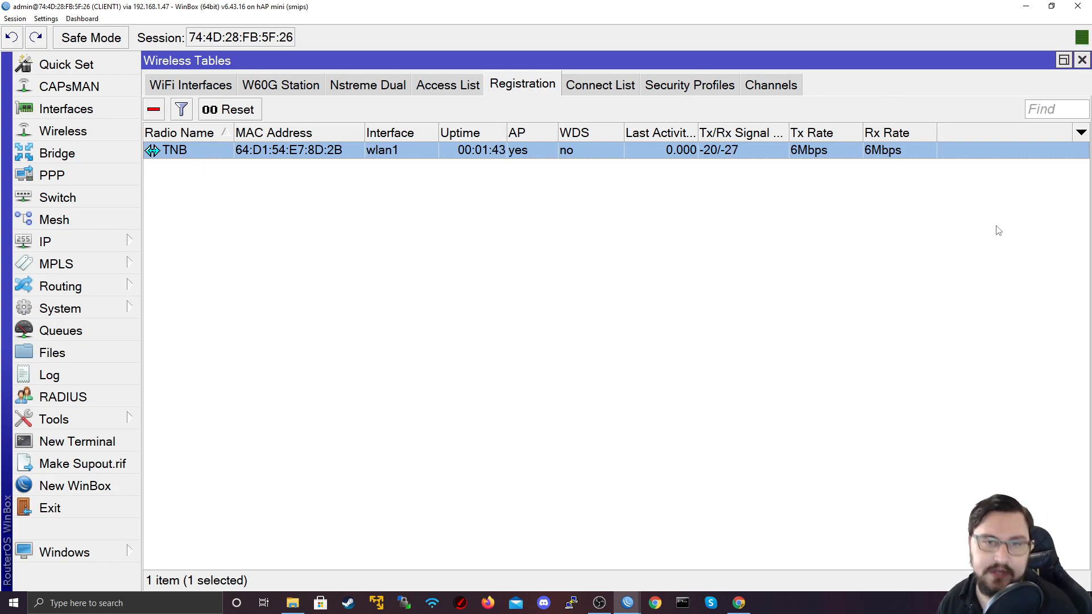
mouse_move(750, 209)
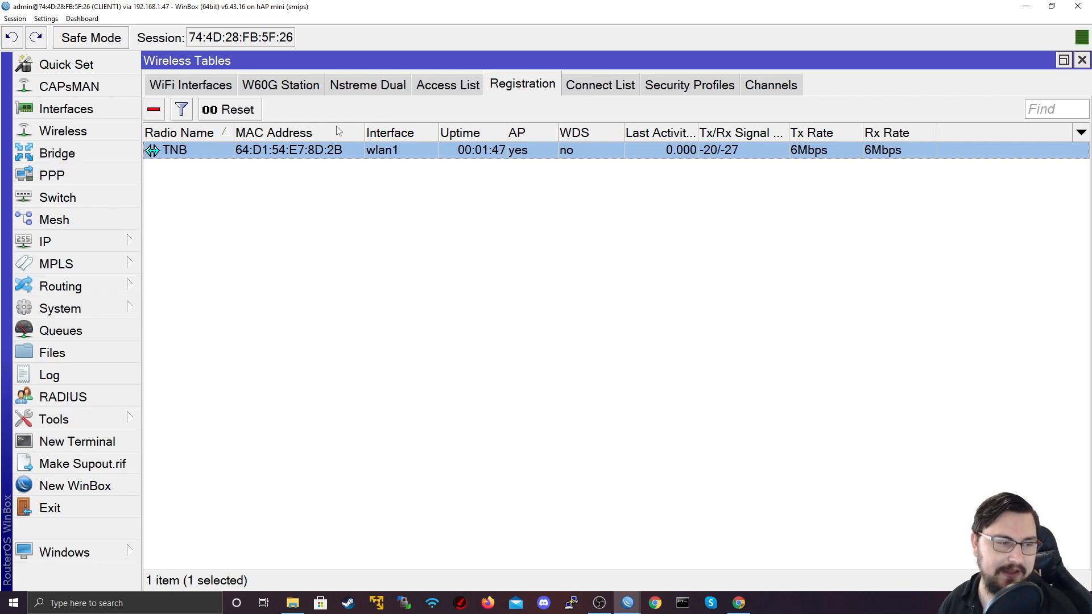
Step: Return to the WiFi Interfaces list and select wlan1
click(189, 84)
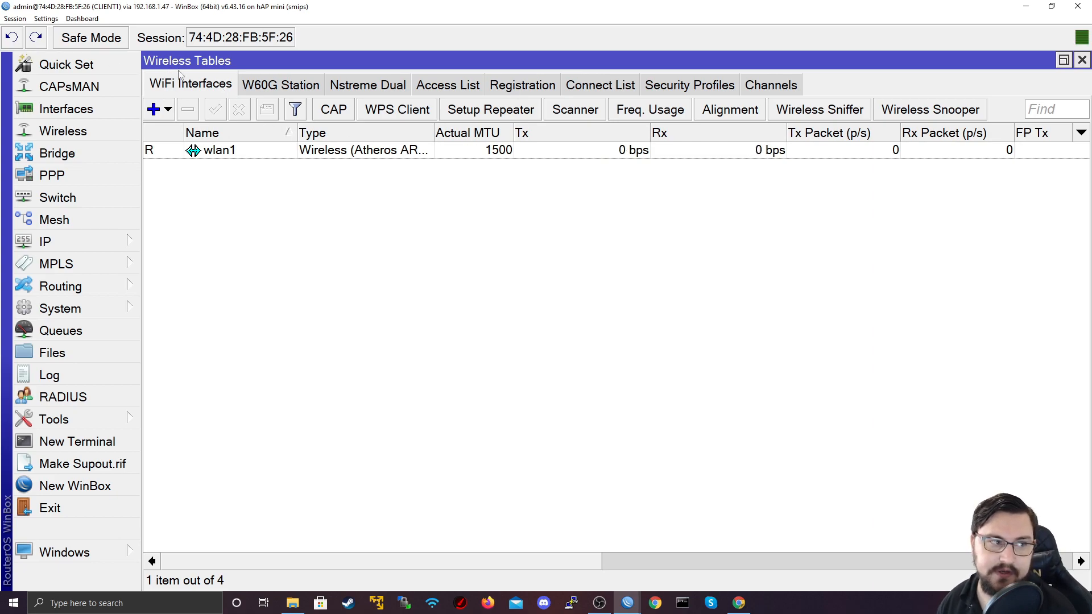
mouse_move(312, 122)
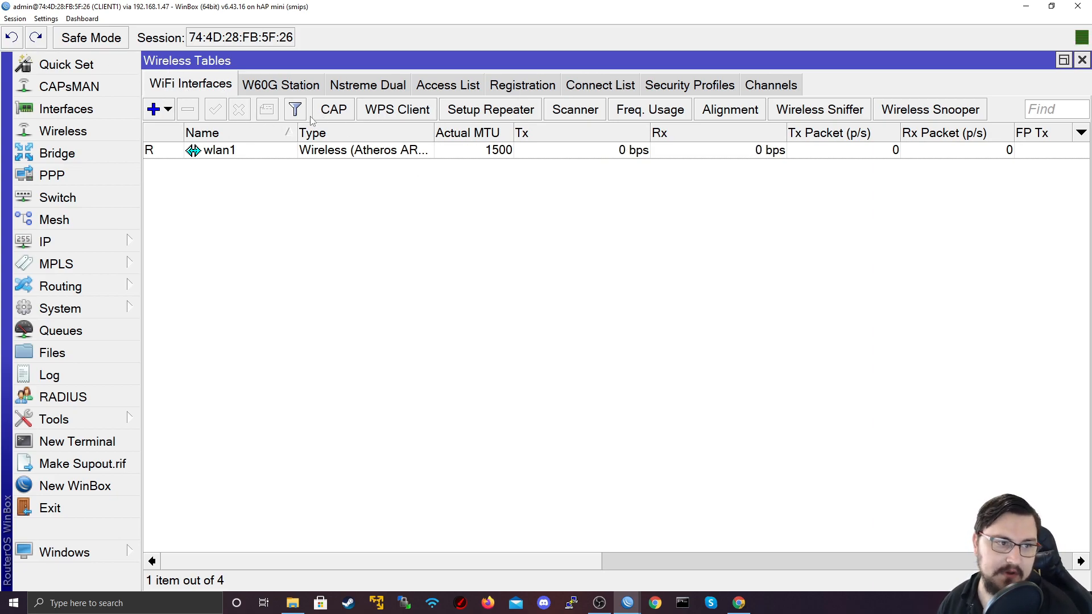
mouse_move(506, 138)
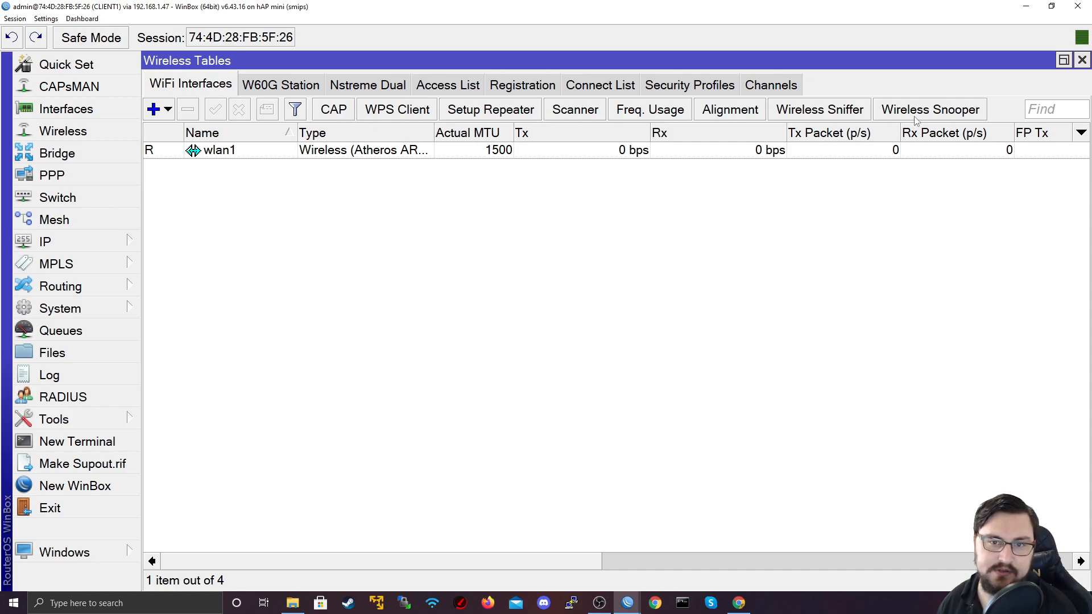
click(219, 150)
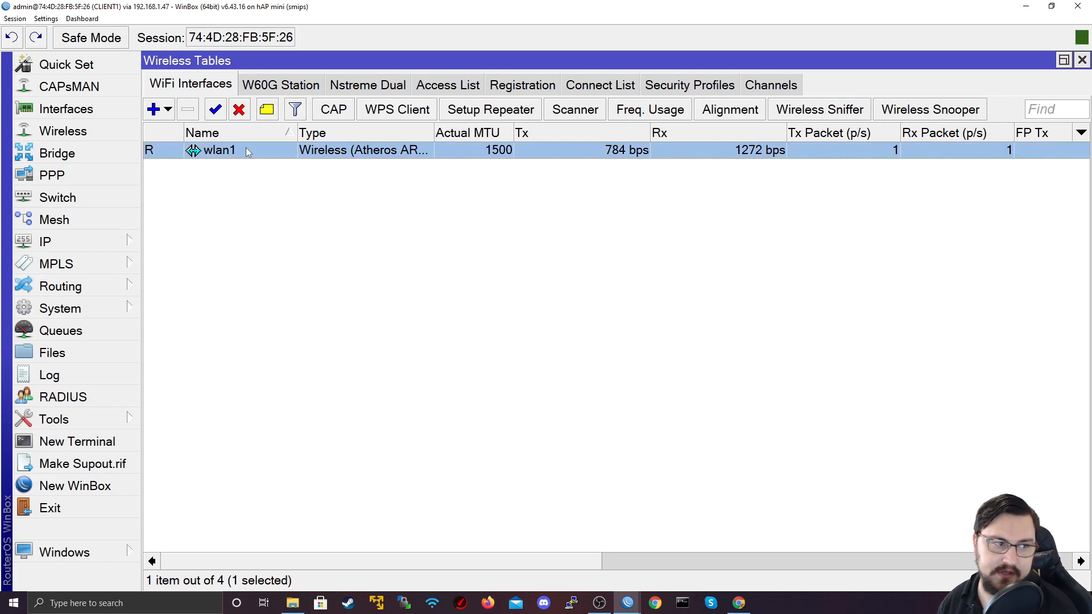
Step: Open wlan1's settings and run a scan for nearby wireless networks
double_click(218, 150)
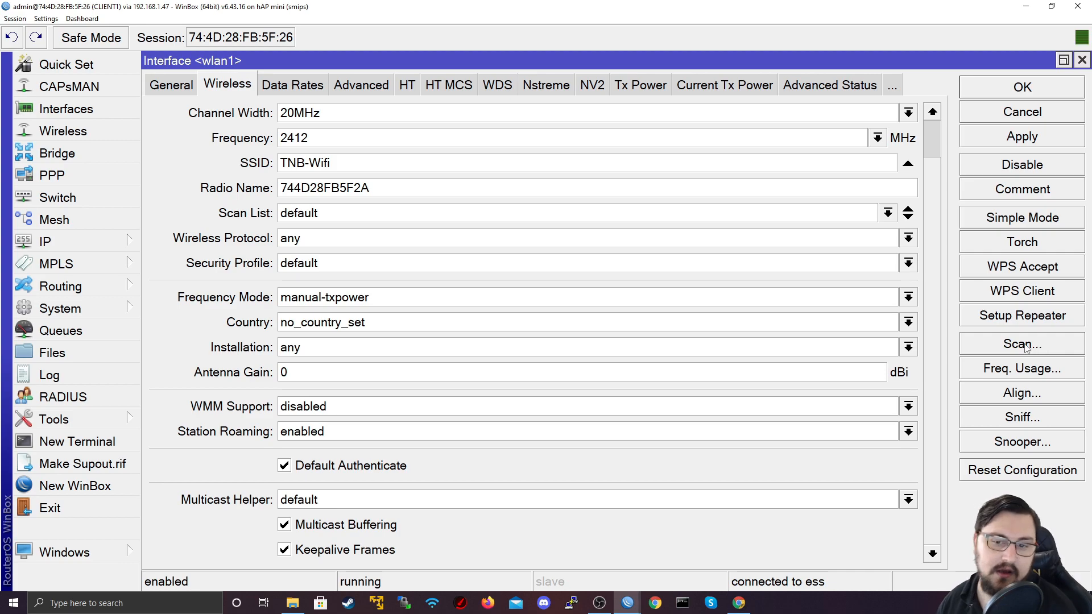
click(1022, 344)
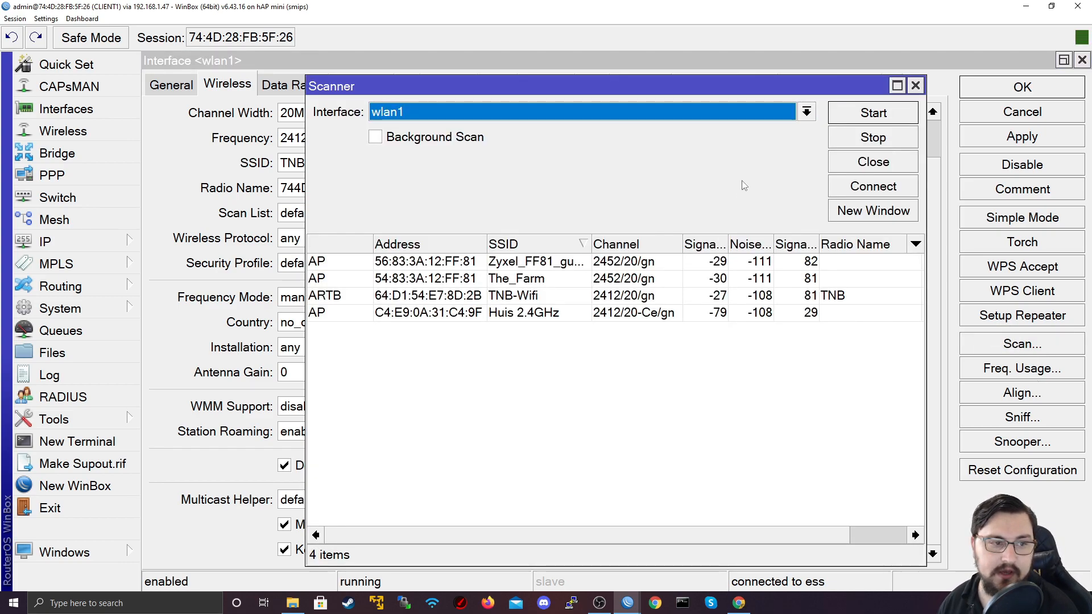
click(872, 113)
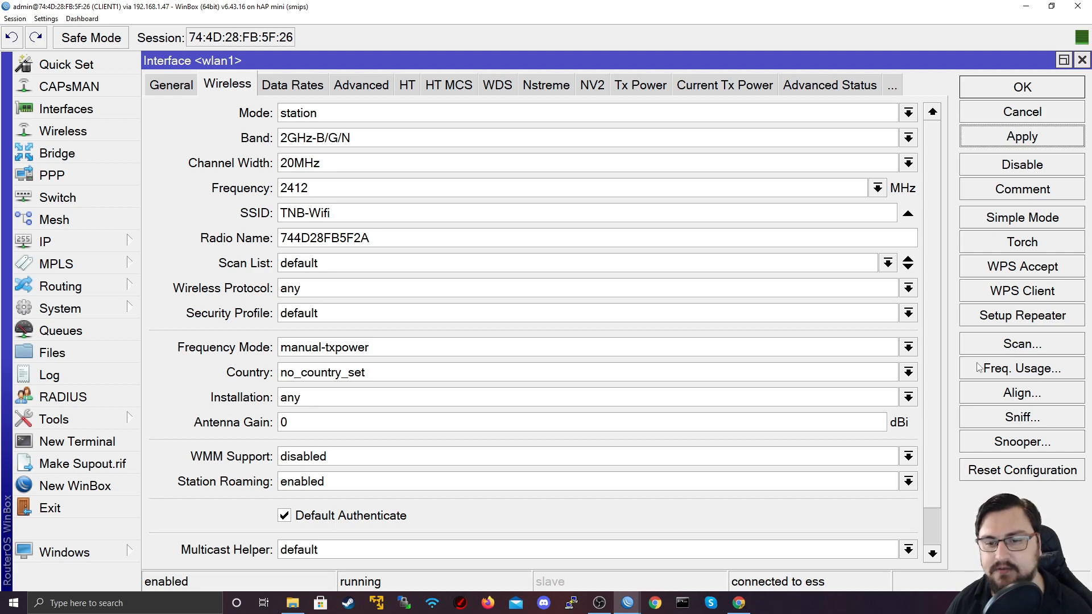
click(1022, 368)
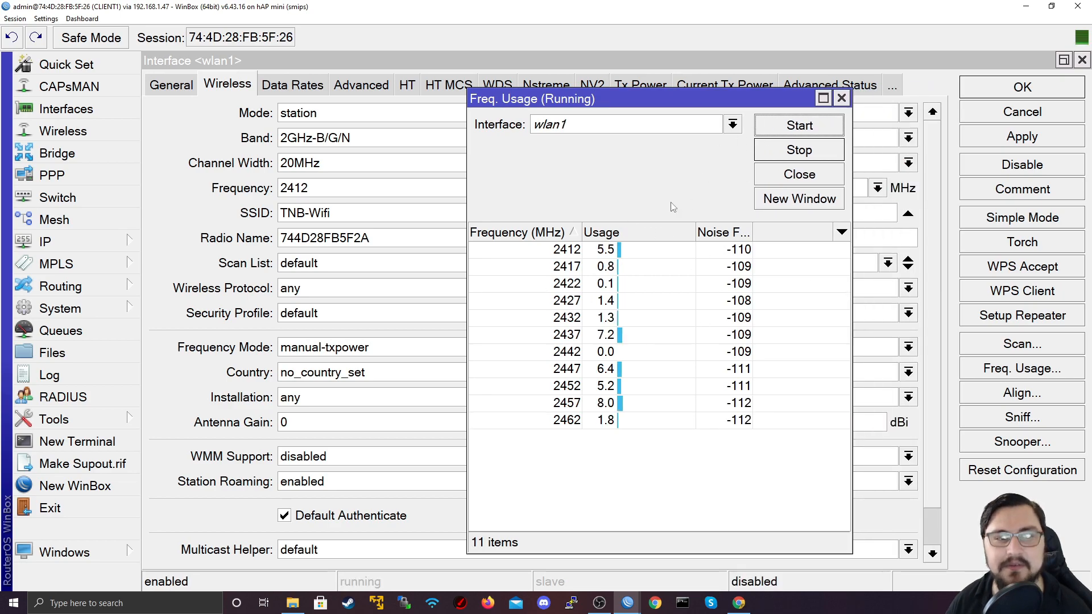
click(798, 174)
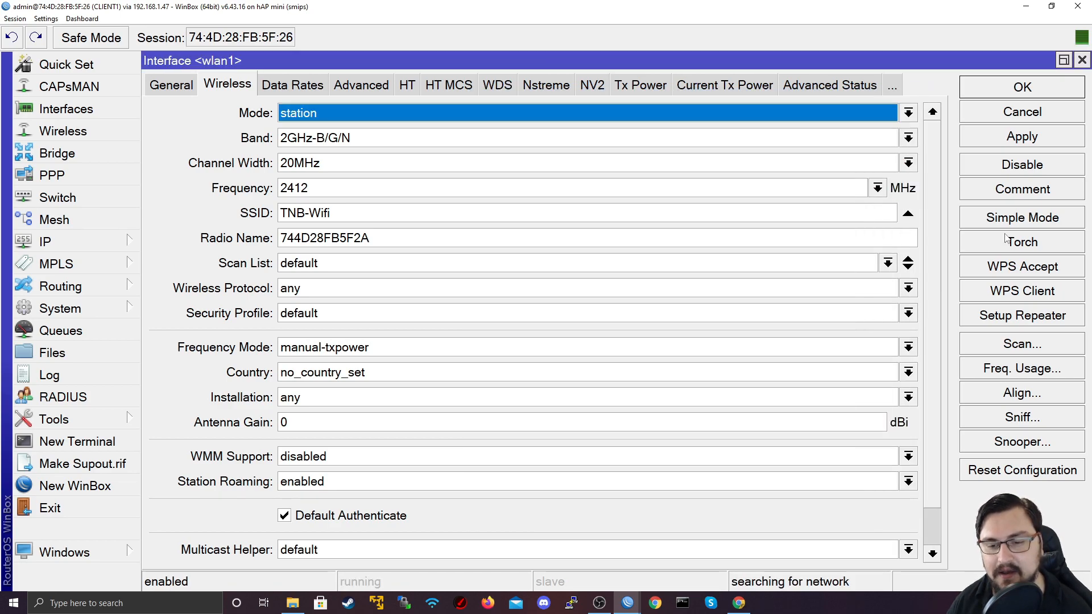
mouse_move(1031, 453)
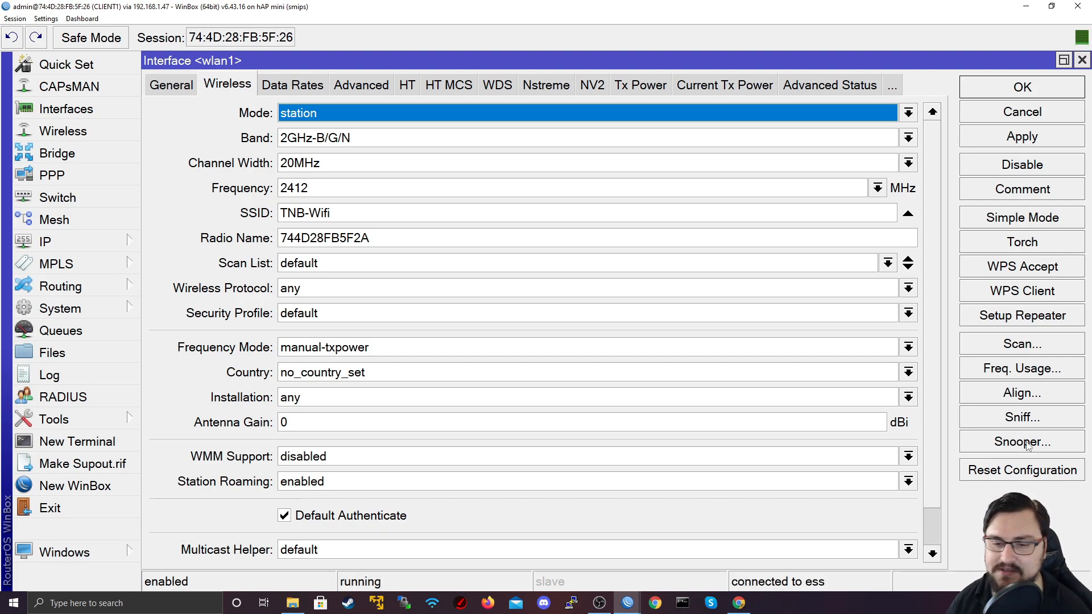
Step: Start the Wireless Snooper on wlan1 and view its Multiple Channels, 200 ms settings
click(1021, 441)
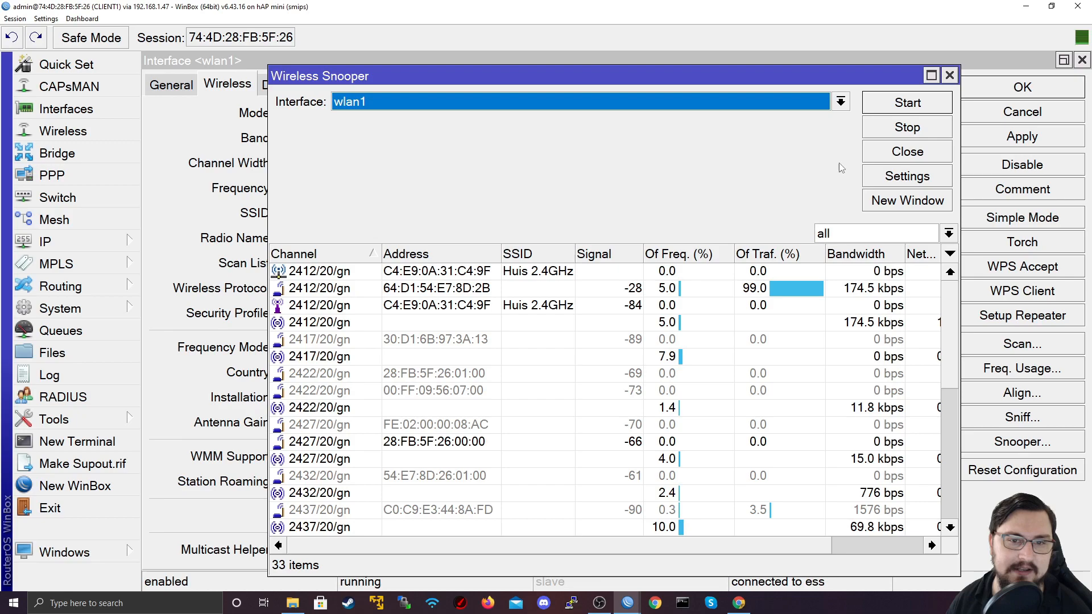
click(907, 102)
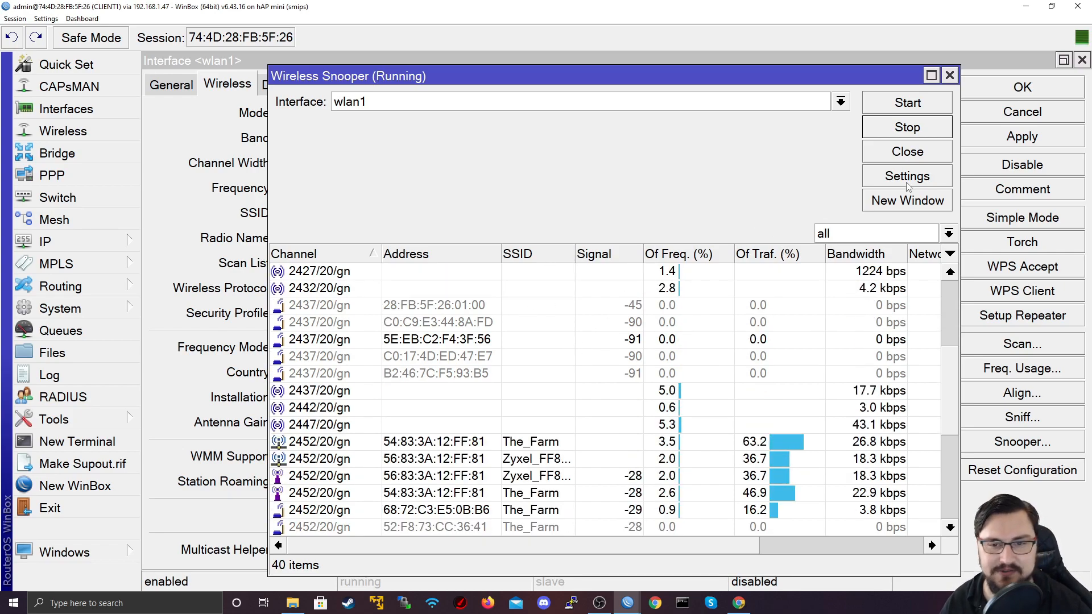
click(907, 176)
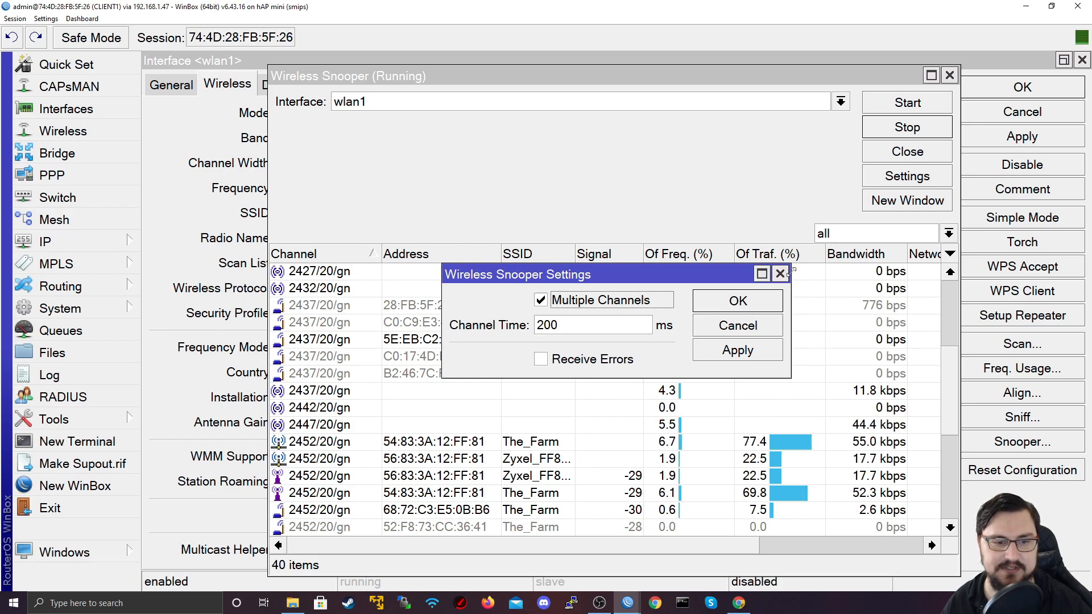